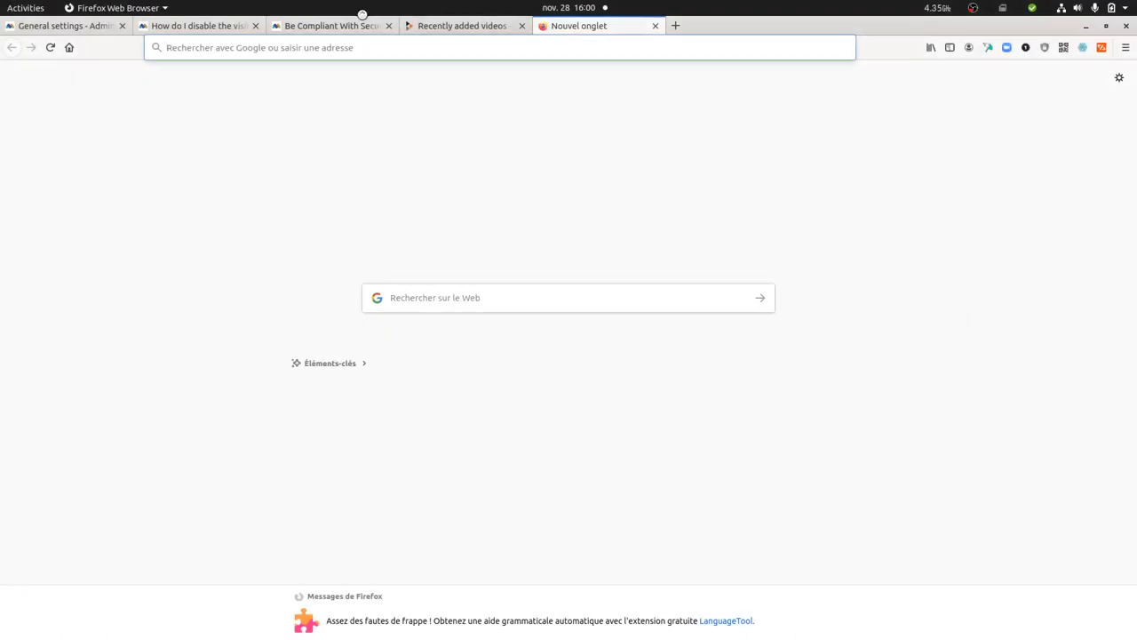
- Switch to the 'Be Compliant With Security' tab showing matomo.org's GDPR analytics compliance list
{"action": "left_click", "coordinate": [330, 25]}
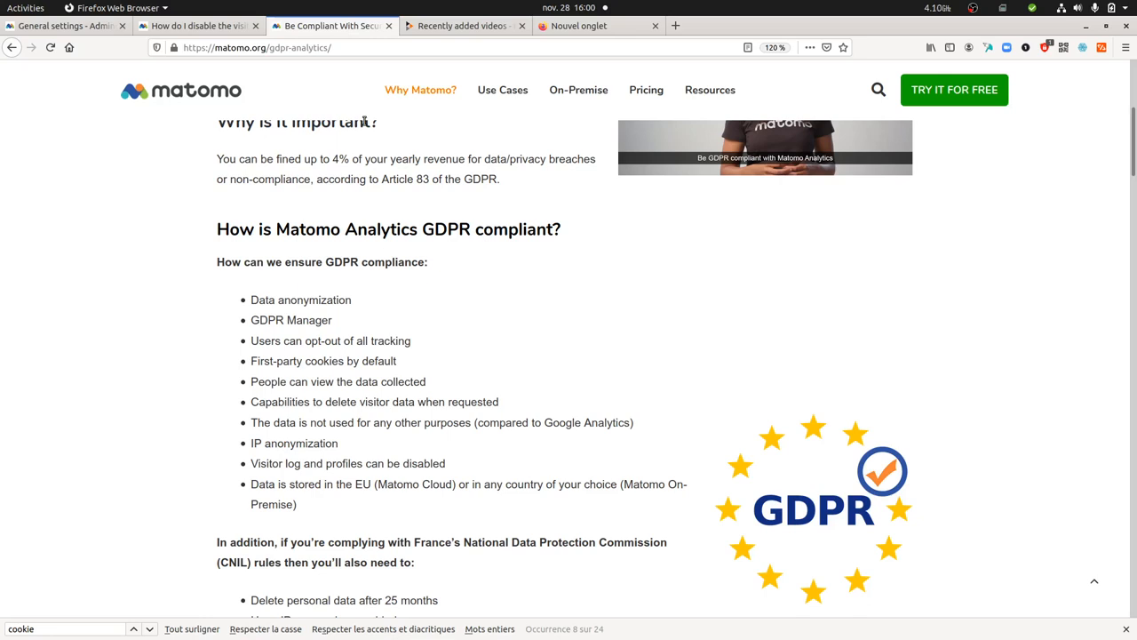
{"action": "mouse_move", "coordinate": [435, 132]}
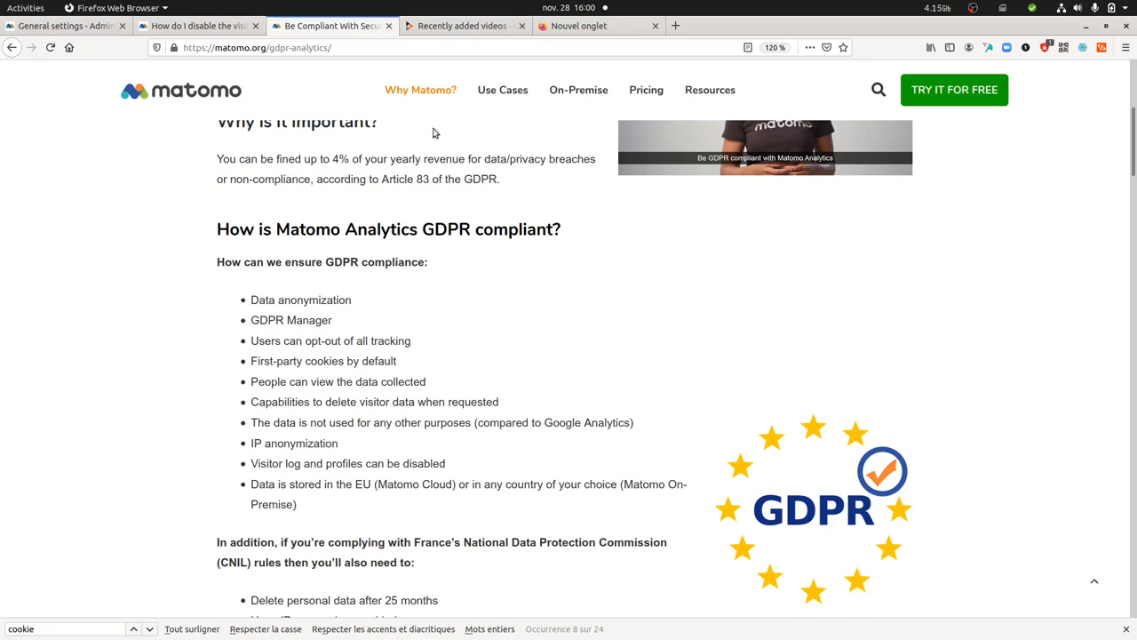
{"action": "mouse_move", "coordinate": [416, 229]}
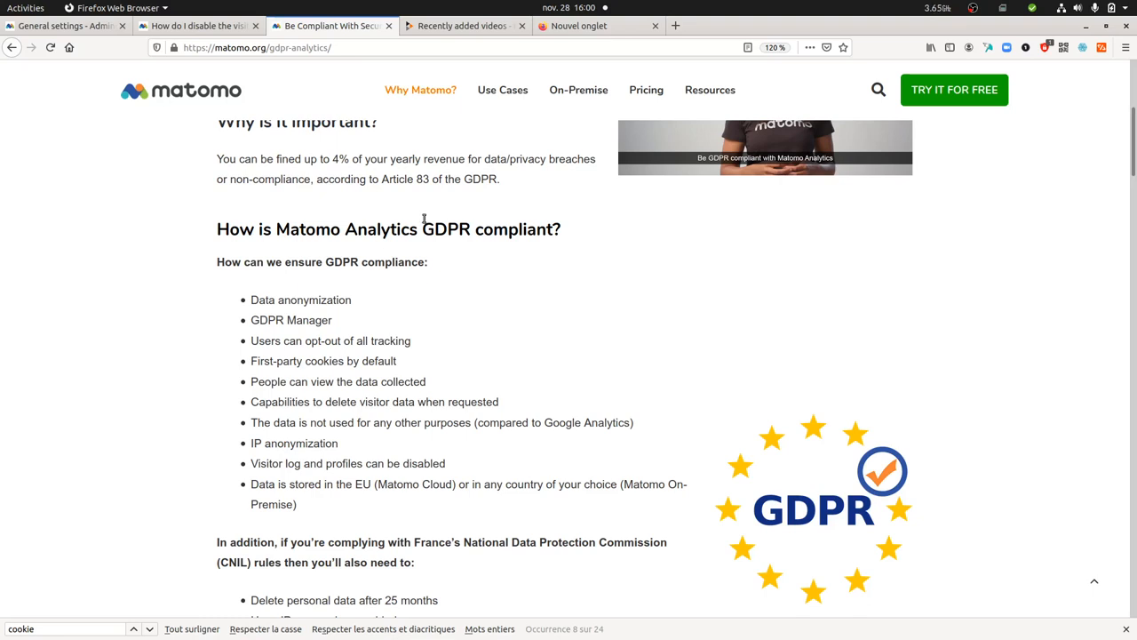
{"action": "mouse_move", "coordinate": [425, 219]}
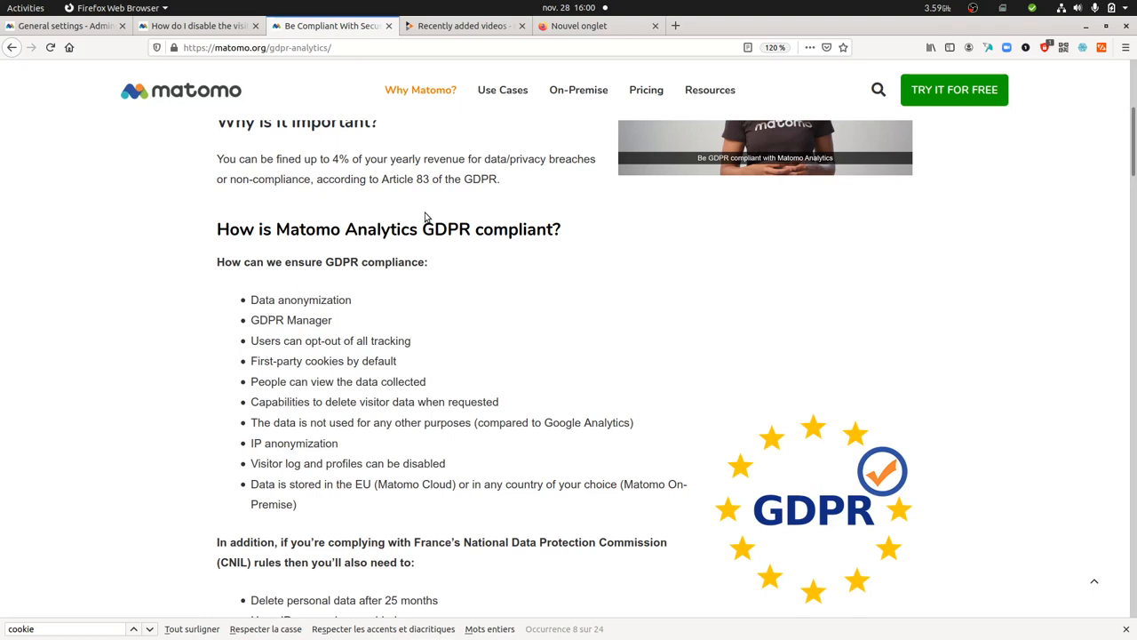
{"action": "mouse_move", "coordinate": [427, 202]}
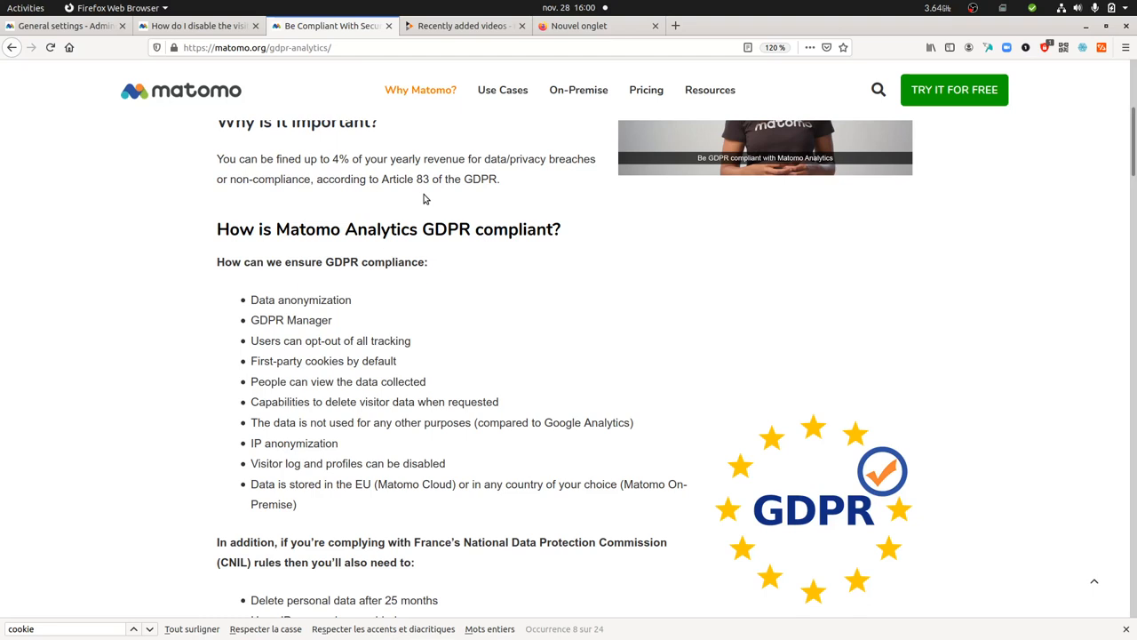
{"action": "mouse_move", "coordinate": [429, 198]}
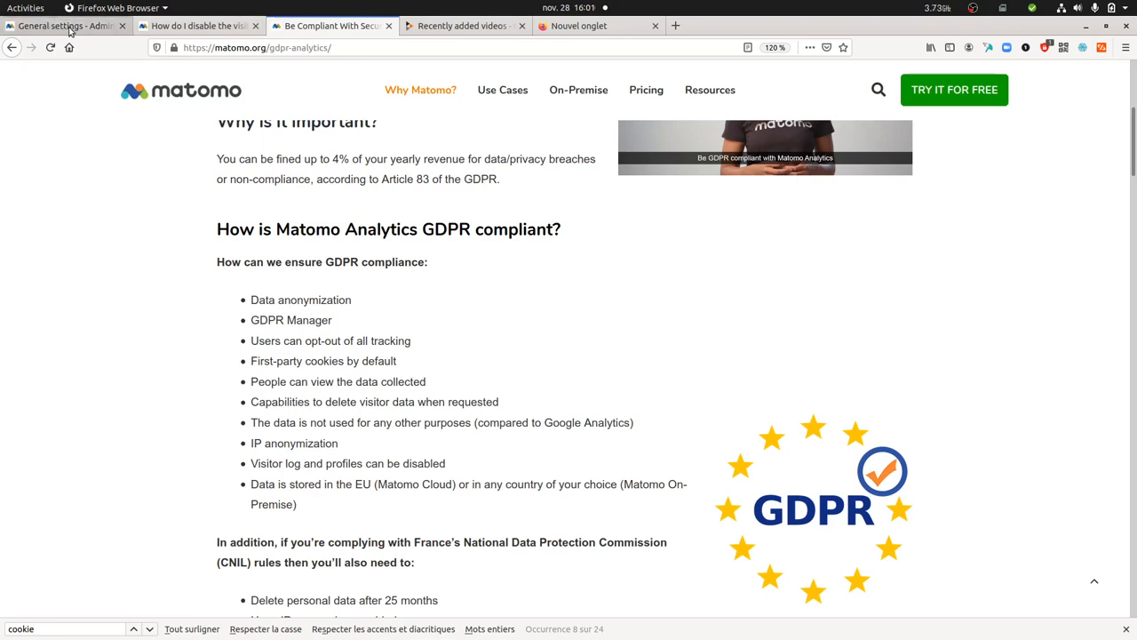
{"action": "mouse_move", "coordinate": [62, 26]}
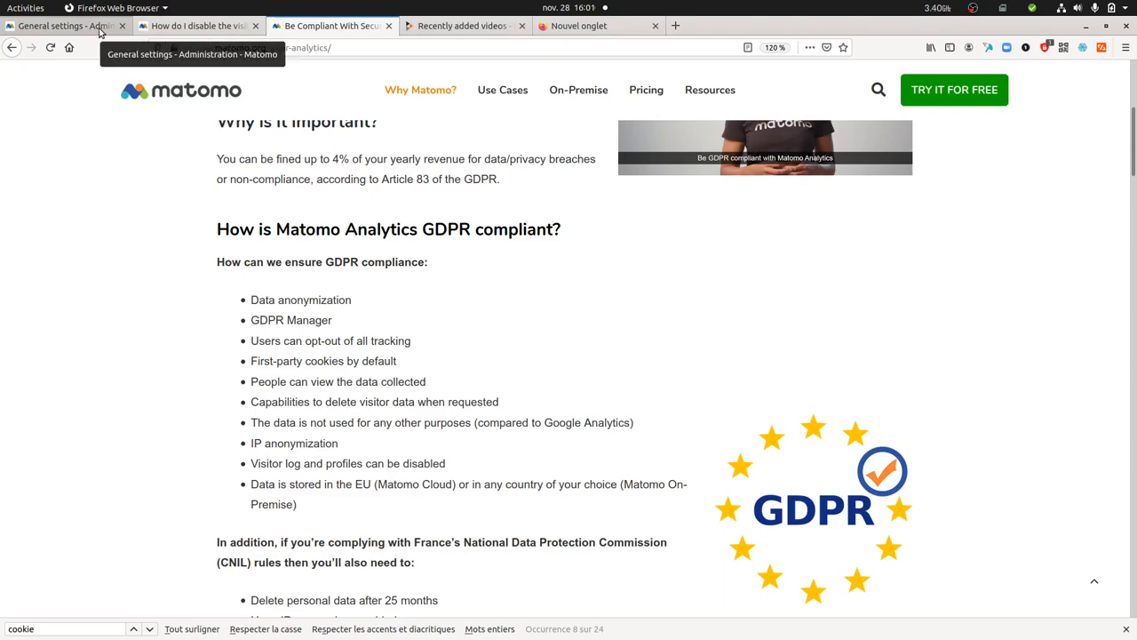
- Go from general settings to the dashboard and open the Visits Log under Visitors
{"action": "left_click", "coordinate": [63, 25]}
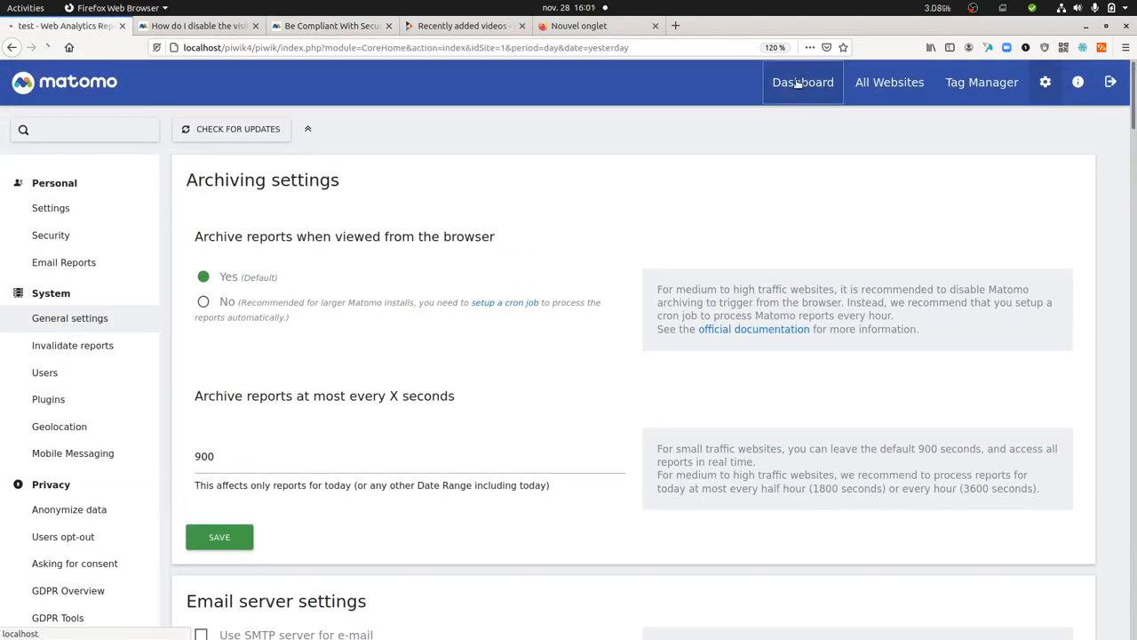
{"action": "left_click", "coordinate": [803, 81]}
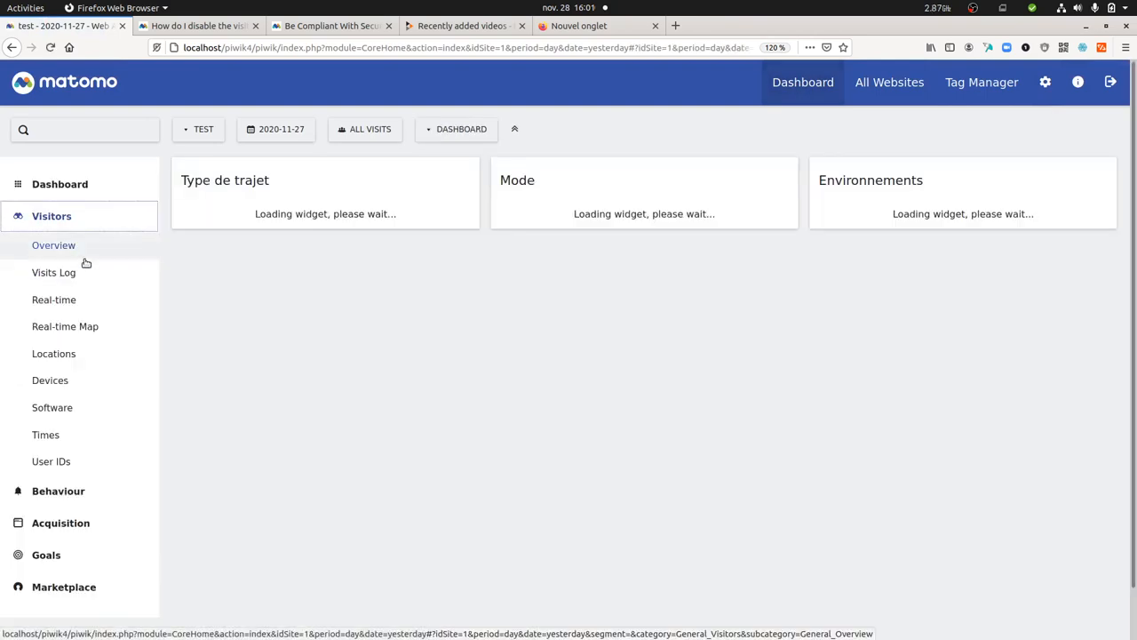
{"action": "left_click", "coordinate": [53, 272]}
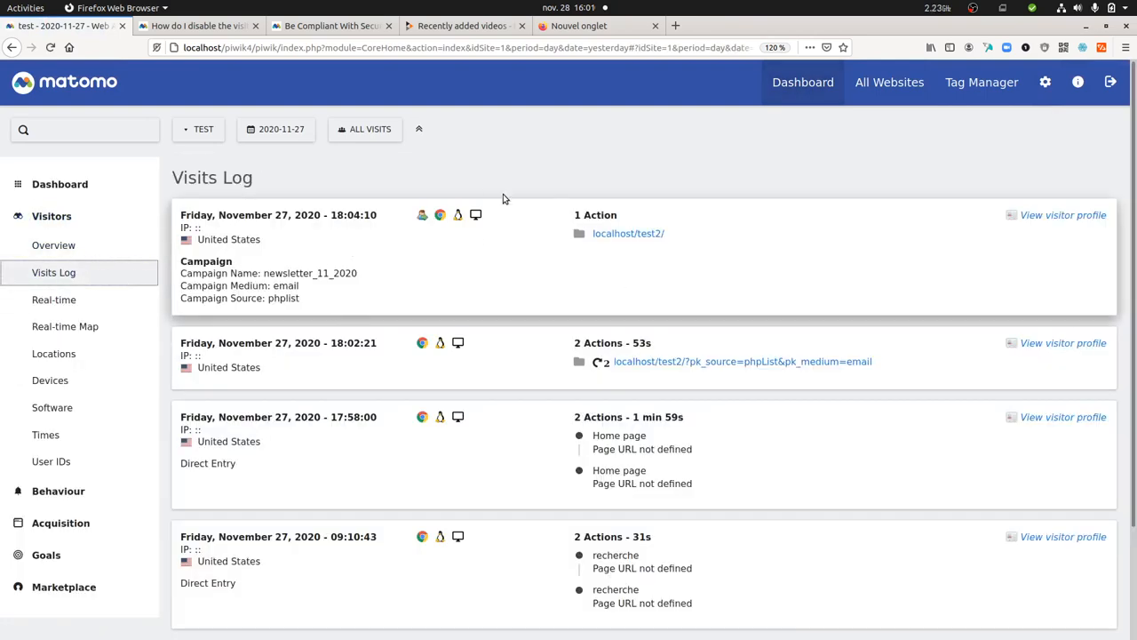
{"action": "mouse_move", "coordinate": [571, 325]}
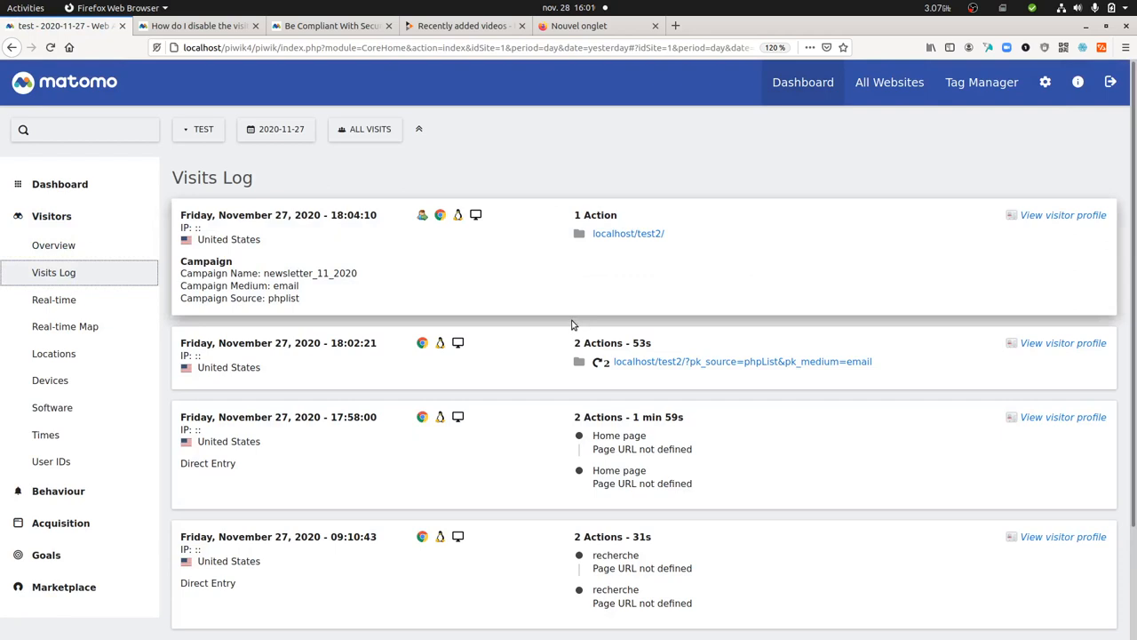
{"action": "mouse_move", "coordinate": [196, 228]}
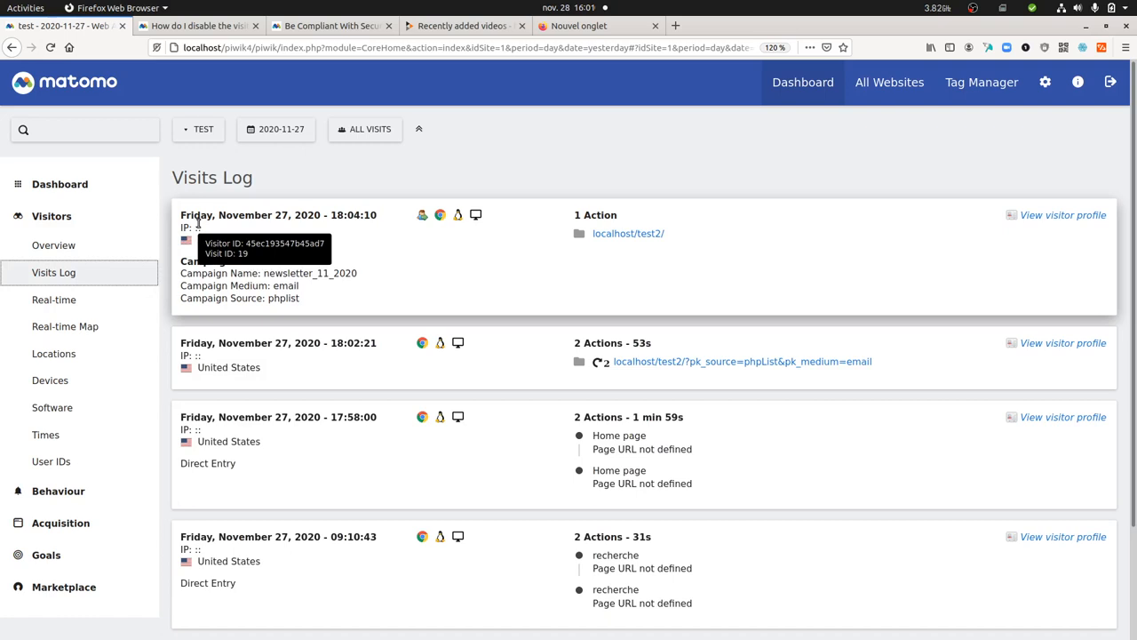
{"action": "mouse_move", "coordinate": [439, 214]}
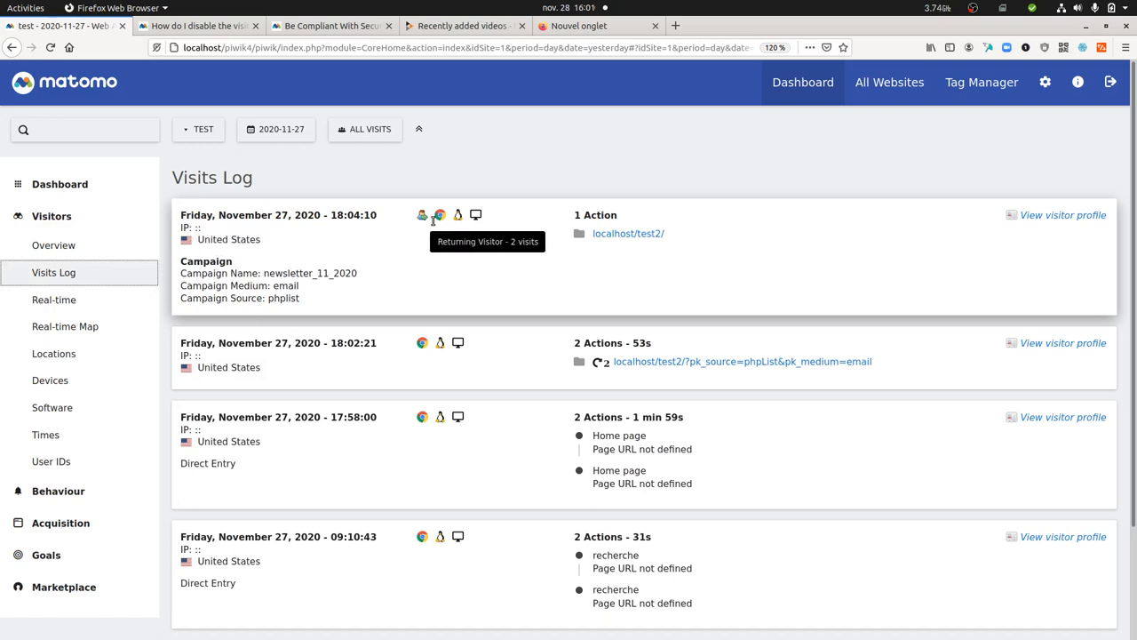
{"action": "mouse_move", "coordinate": [551, 231]}
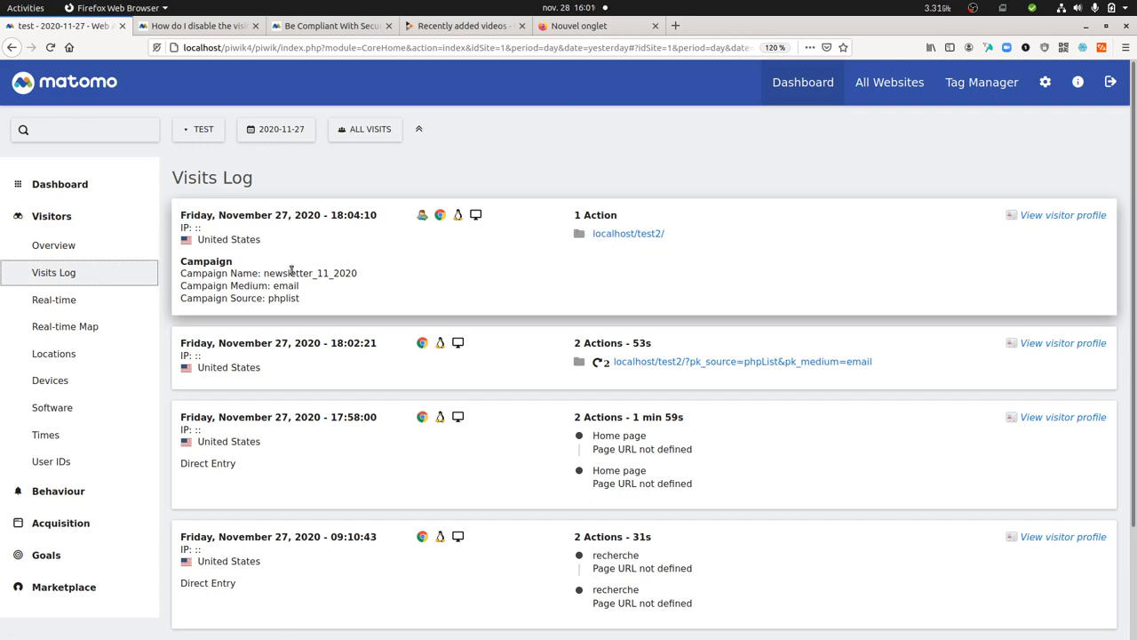
{"action": "mouse_move", "coordinate": [337, 286]}
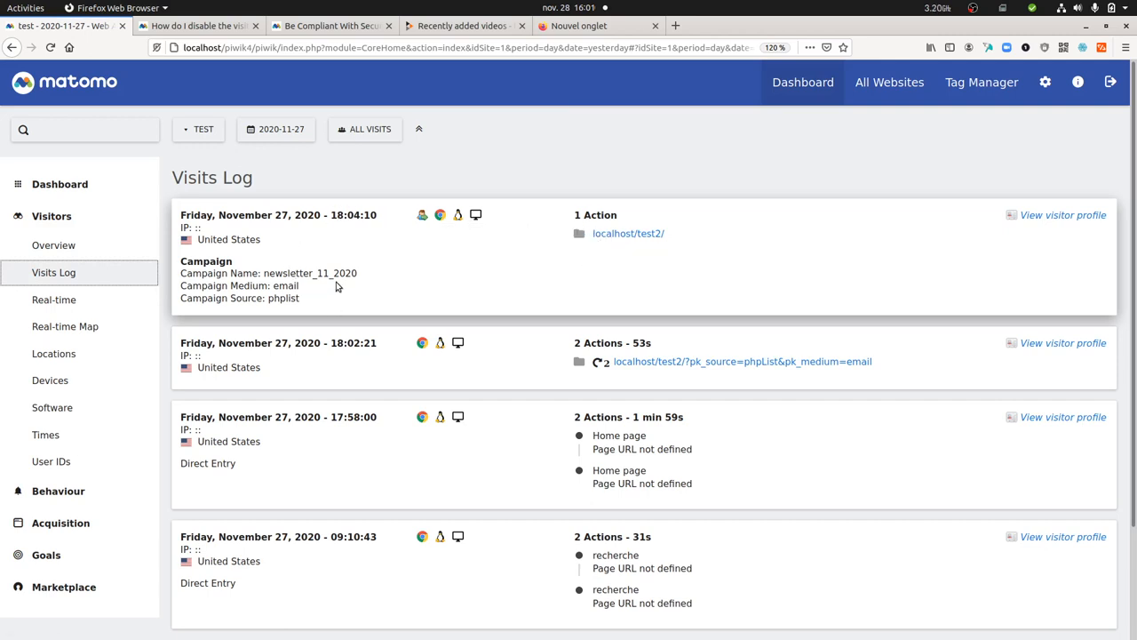
{"action": "mouse_move", "coordinate": [373, 243]}
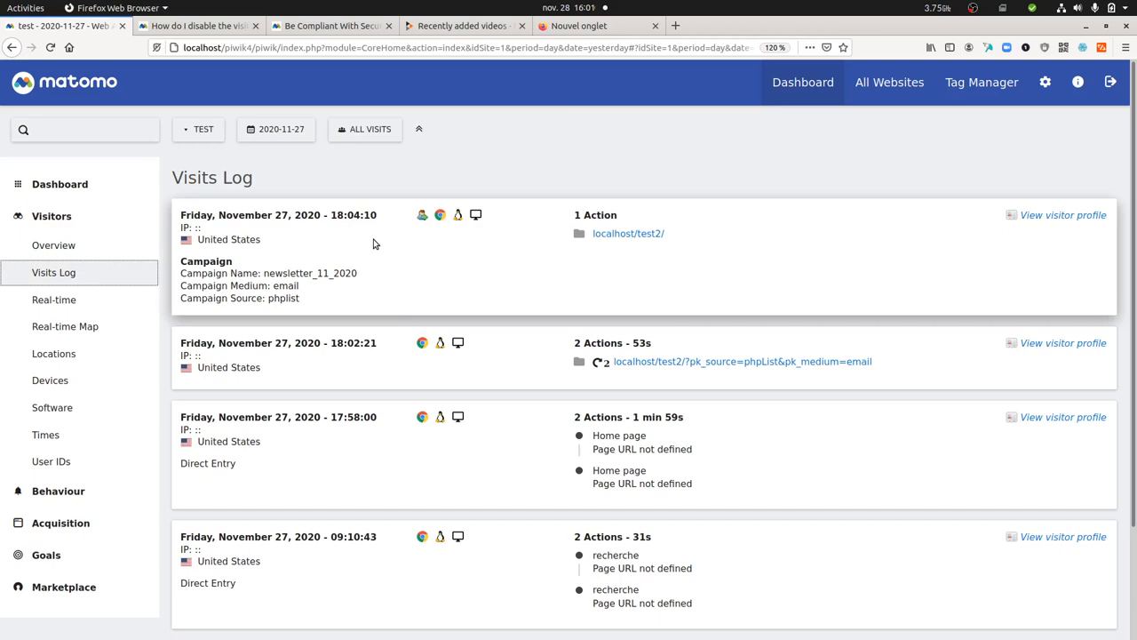
{"action": "mouse_move", "coordinate": [1036, 213]}
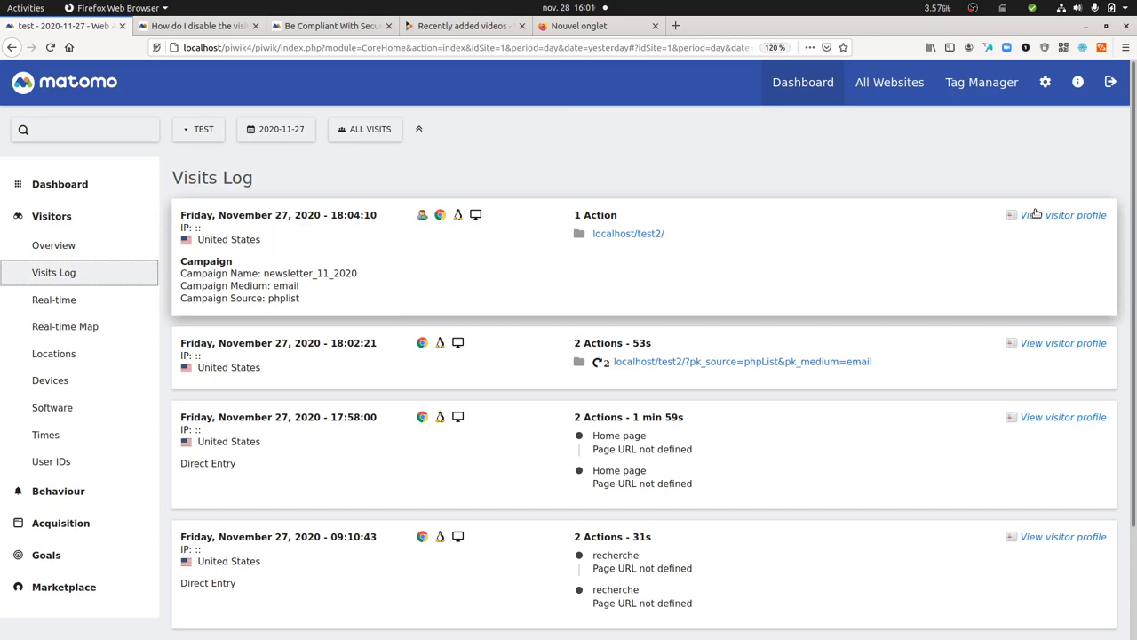
{"action": "left_click", "coordinate": [1063, 214]}
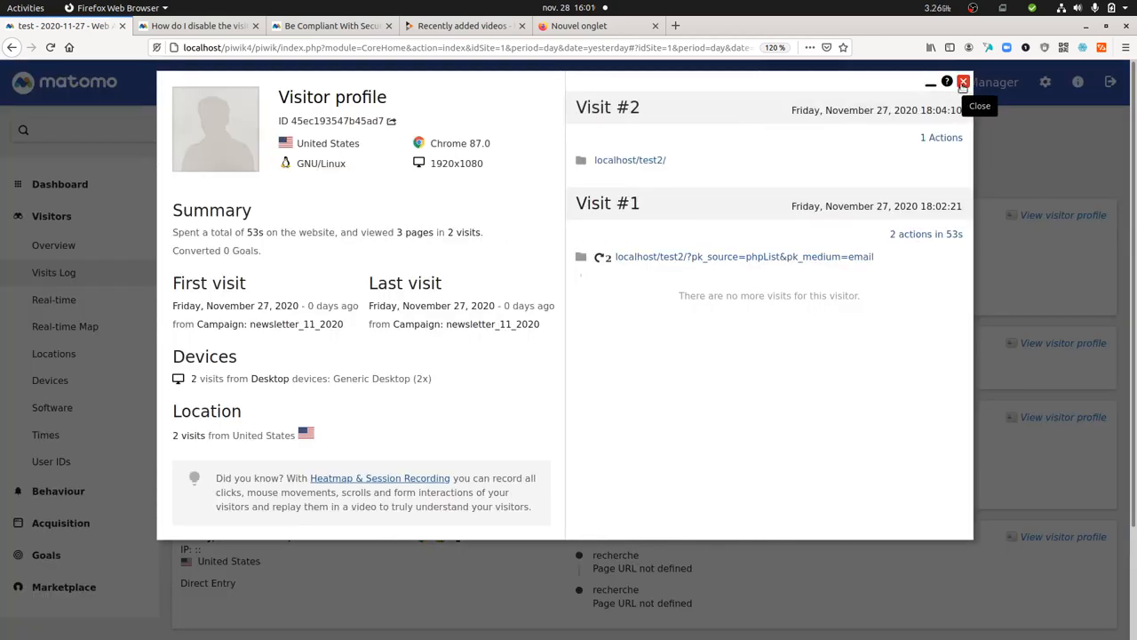
{"action": "left_click", "coordinate": [962, 82]}
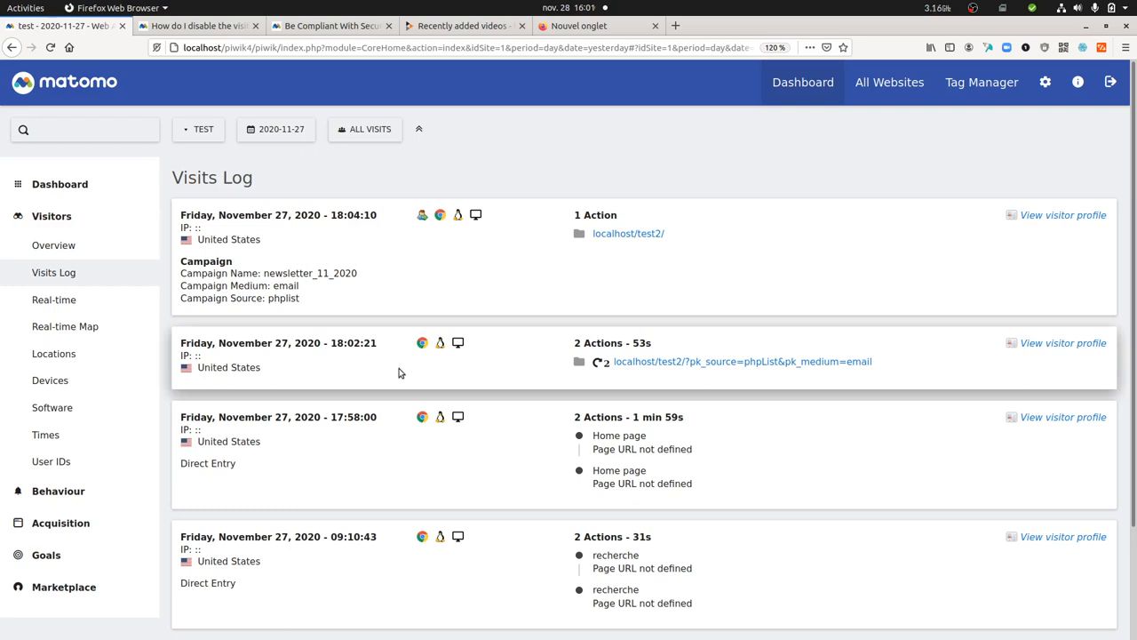
{"action": "mouse_move", "coordinate": [1005, 135]}
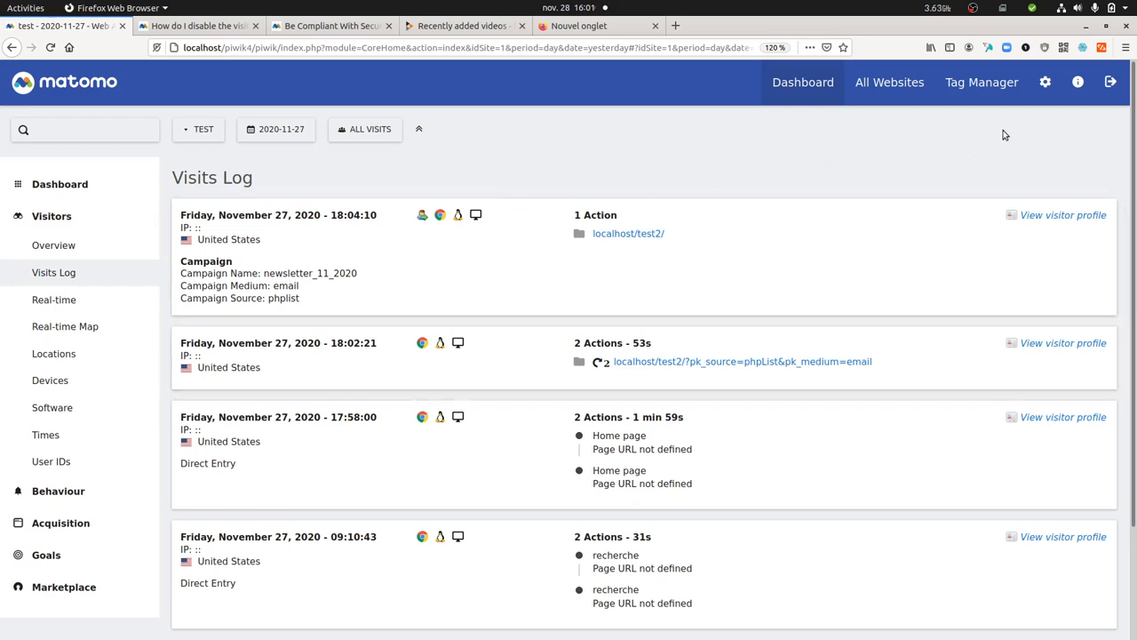
{"action": "left_click", "coordinate": [332, 25]}
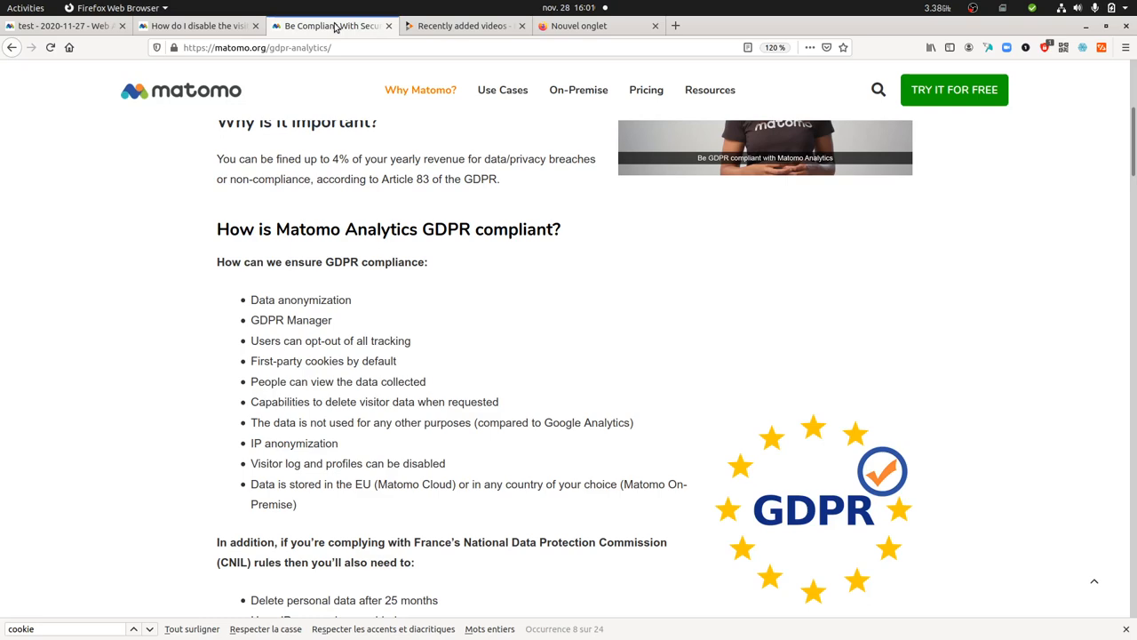
{"action": "left_click", "coordinate": [197, 25]}
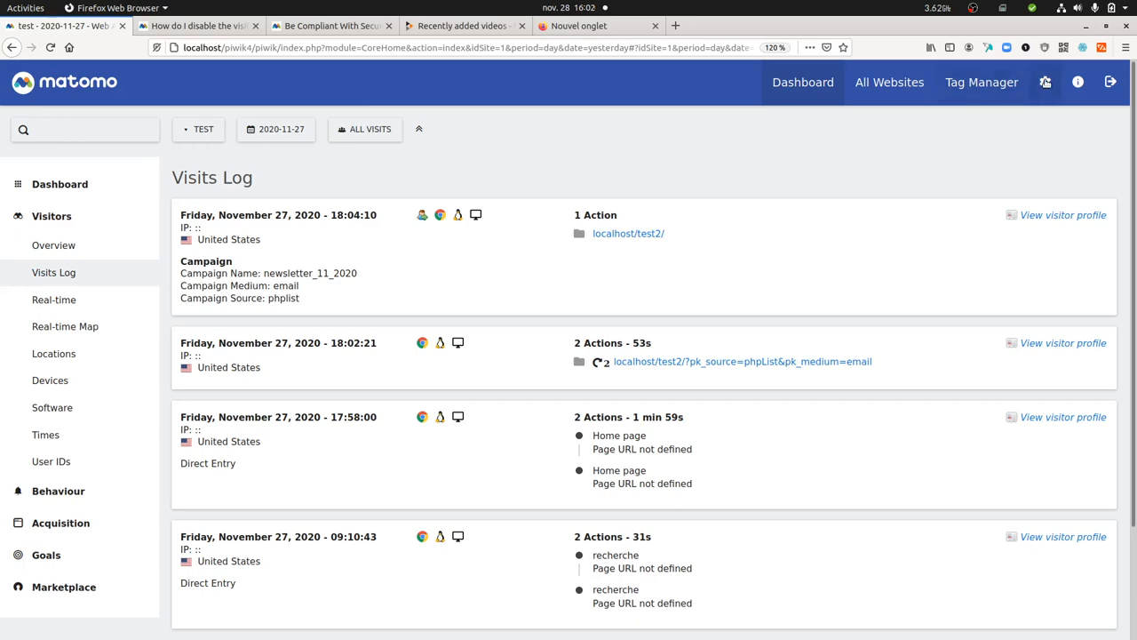
- Open General settings via the gear icon and scroll down to the Live section
{"action": "left_click", "coordinate": [1045, 81]}
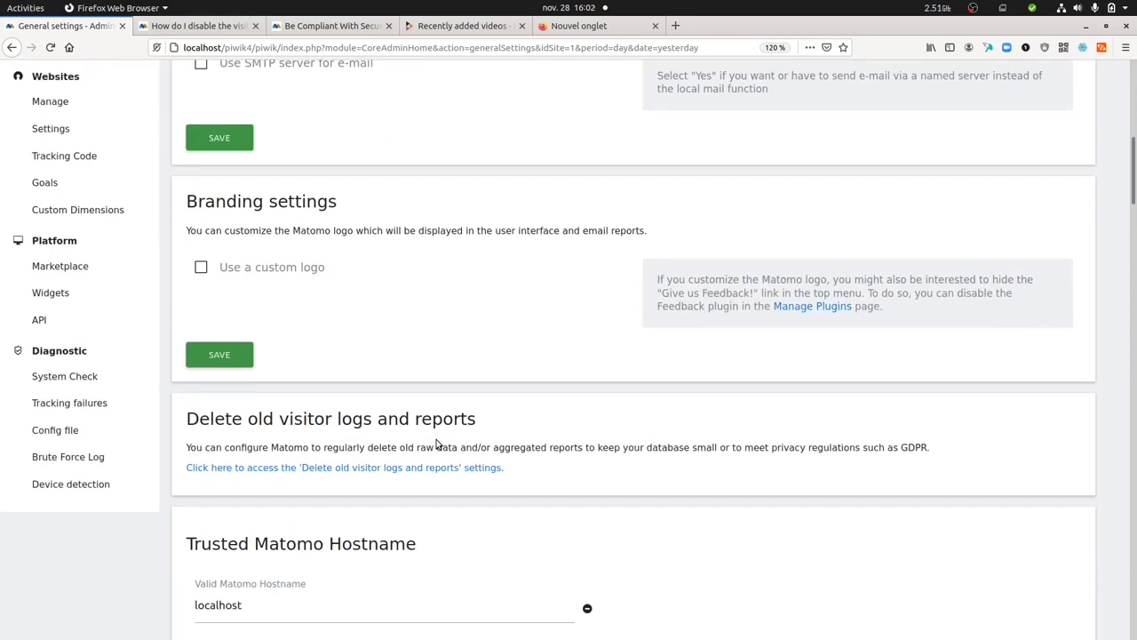
{"action": "scroll", "scroll_direction": "down", "scroll_amount": 3}
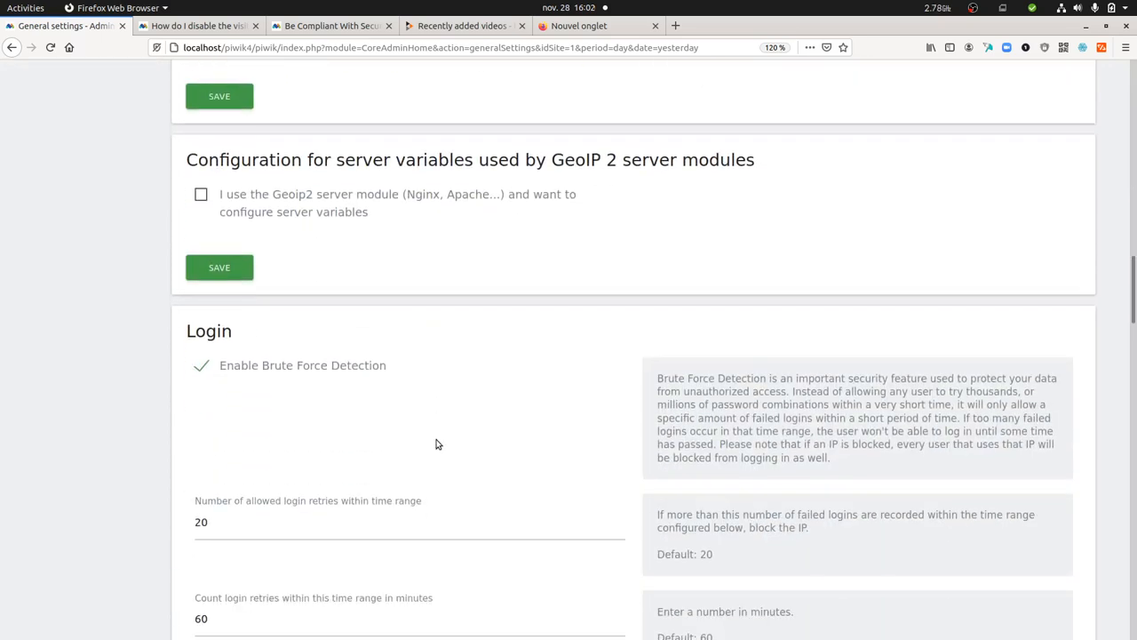
{"action": "scroll", "scroll_direction": "down", "scroll_amount": 3}
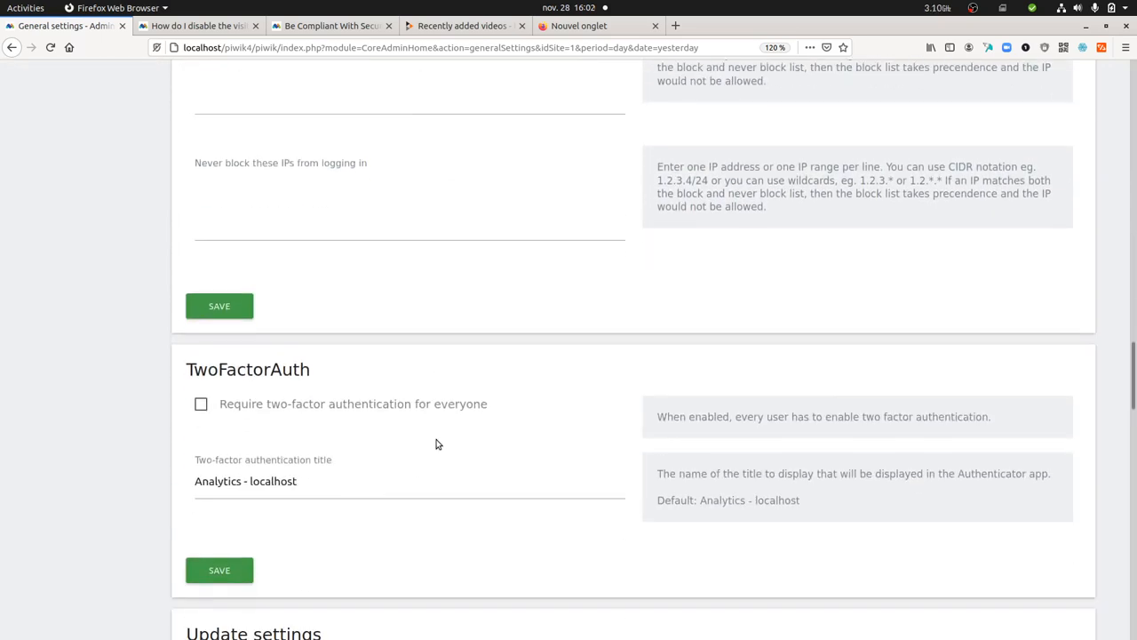
{"action": "scroll", "scroll_direction": "down", "scroll_amount": 3}
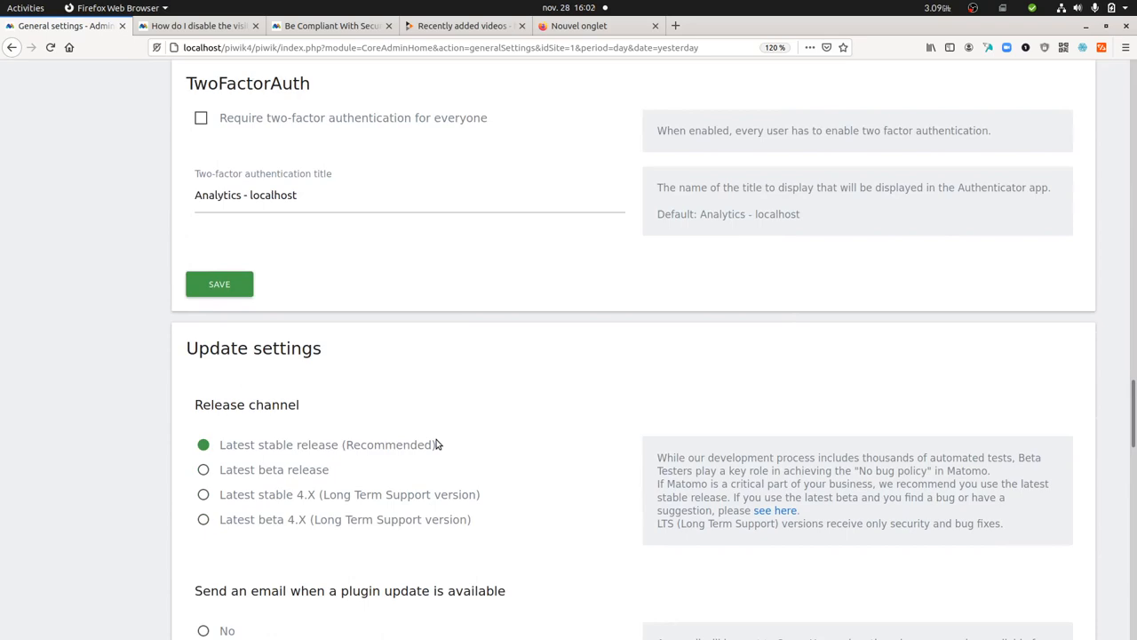
{"action": "scroll", "scroll_direction": "down", "scroll_amount": 3}
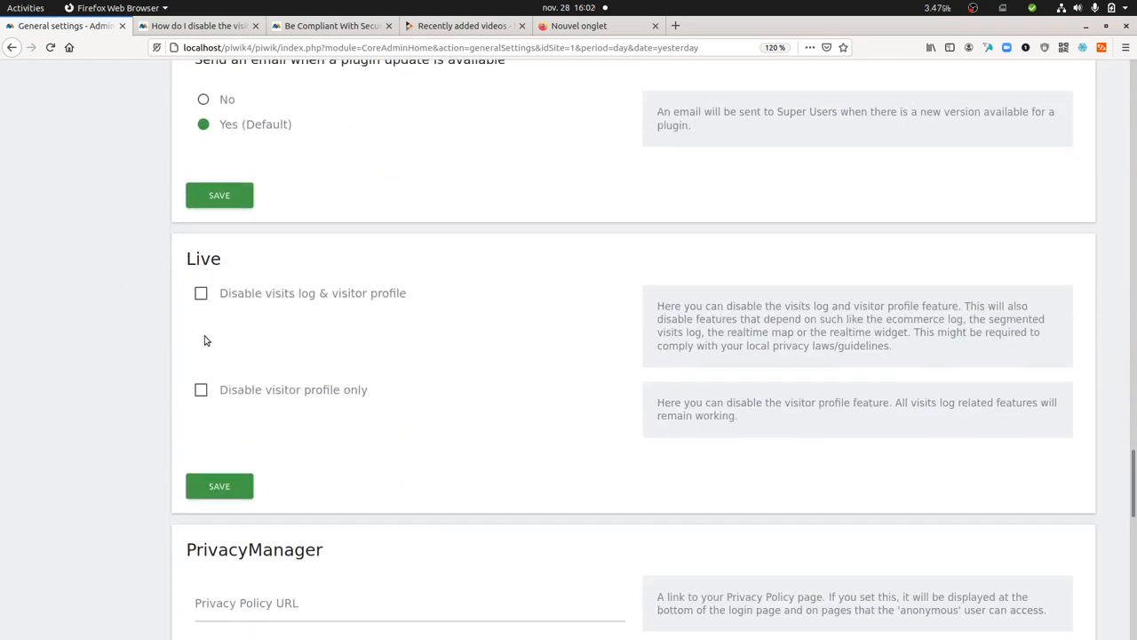
- Tick 'Disable visits log & visitor profile' in the Live settings
{"action": "left_click", "coordinate": [201, 292]}
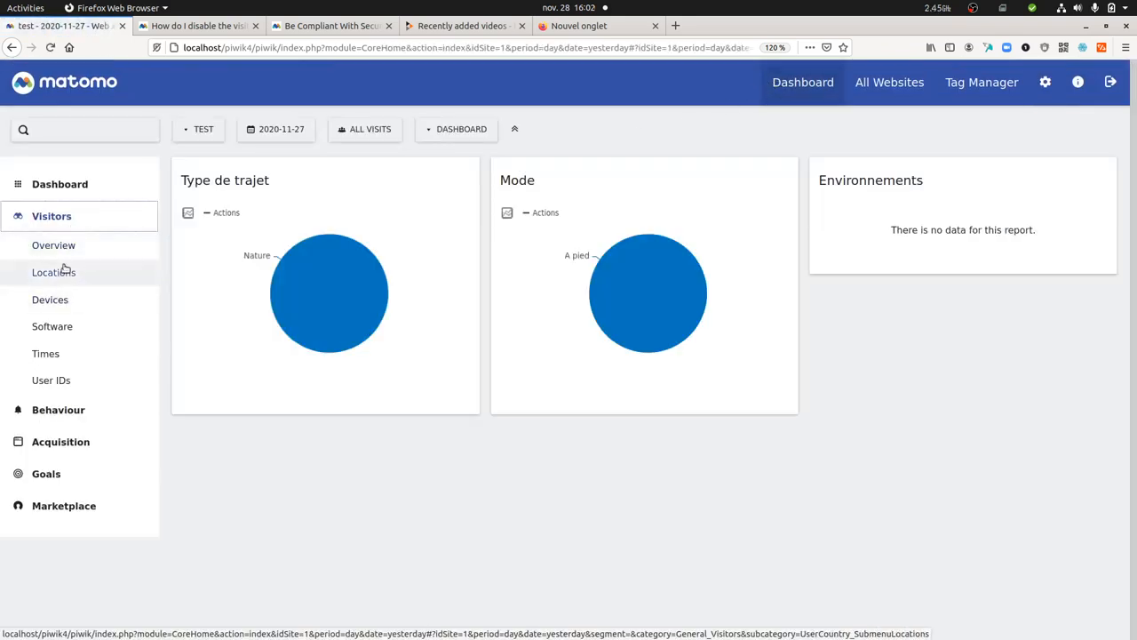
- Open Visitors > Locations to see the map and country breakdown
{"action": "left_click", "coordinate": [54, 272]}
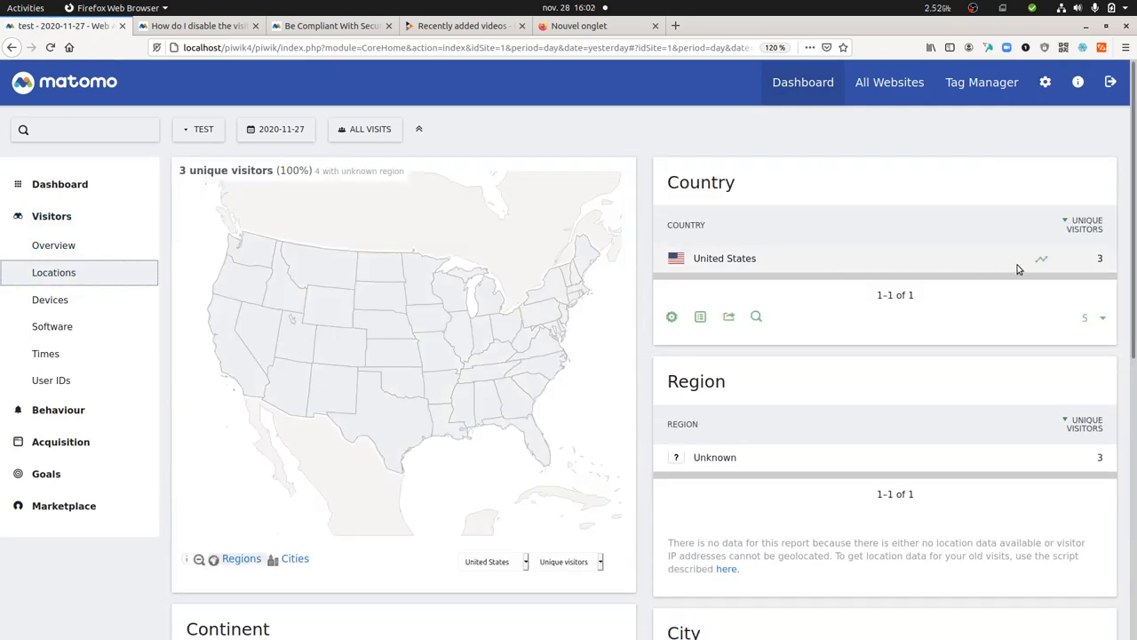
{"action": "mouse_move", "coordinate": [1023, 264]}
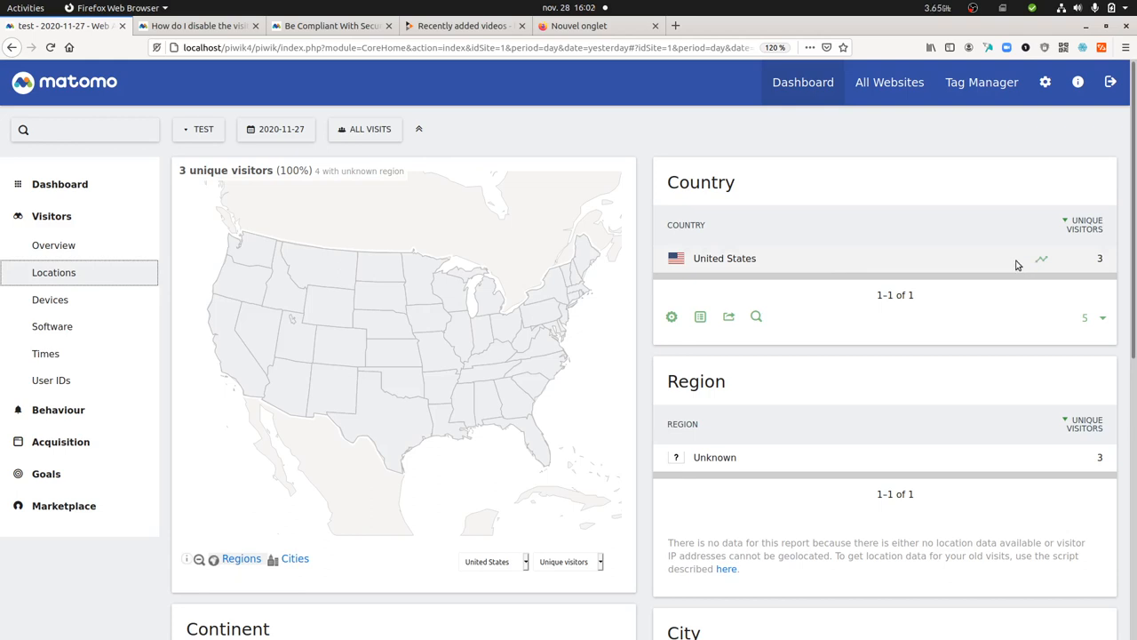
{"action": "mouse_move", "coordinate": [684, 285]}
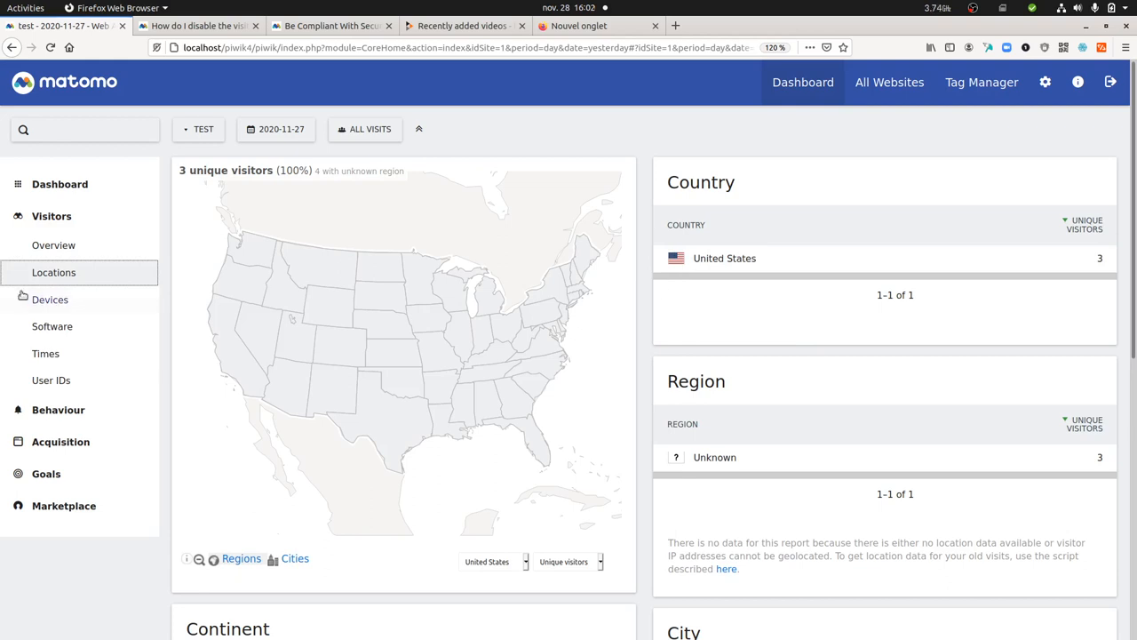
{"action": "mouse_move", "coordinate": [50, 299]}
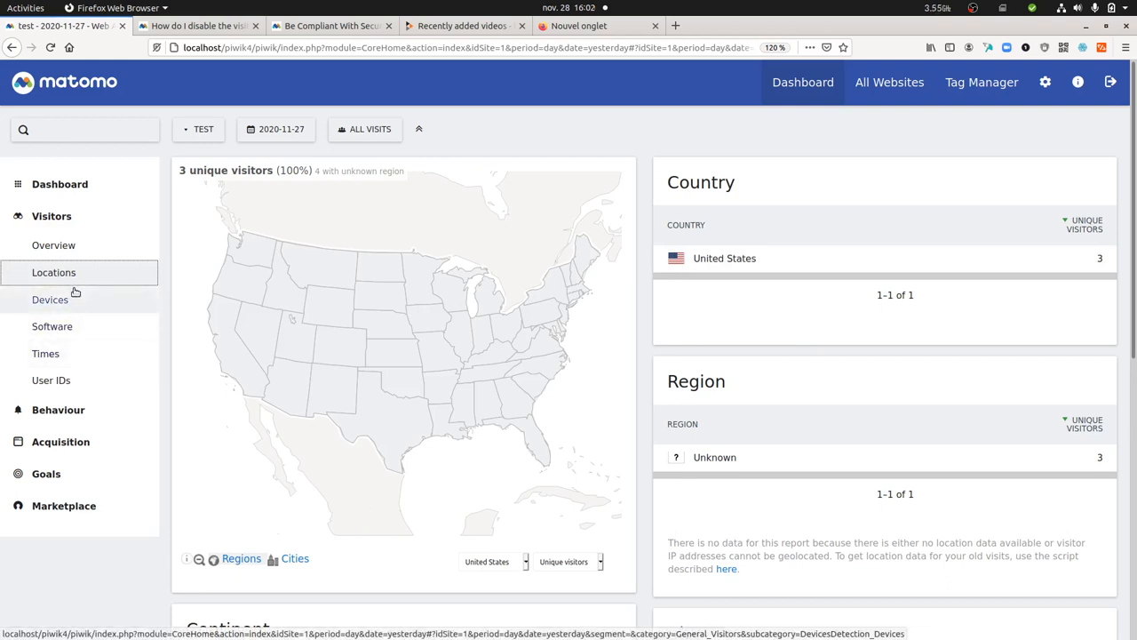